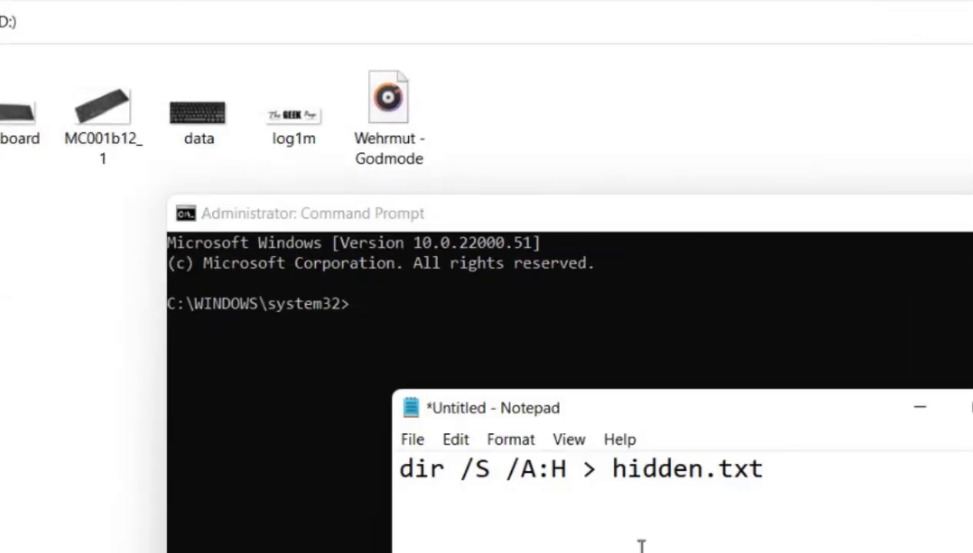
Step: Copy the dir /S /A:H > hidden.txt command from Notepad and bring the Command Prompt forward
{"action": "left_click_drag", "start_coordinate": [495, 469], "coordinate": [766, 469]}
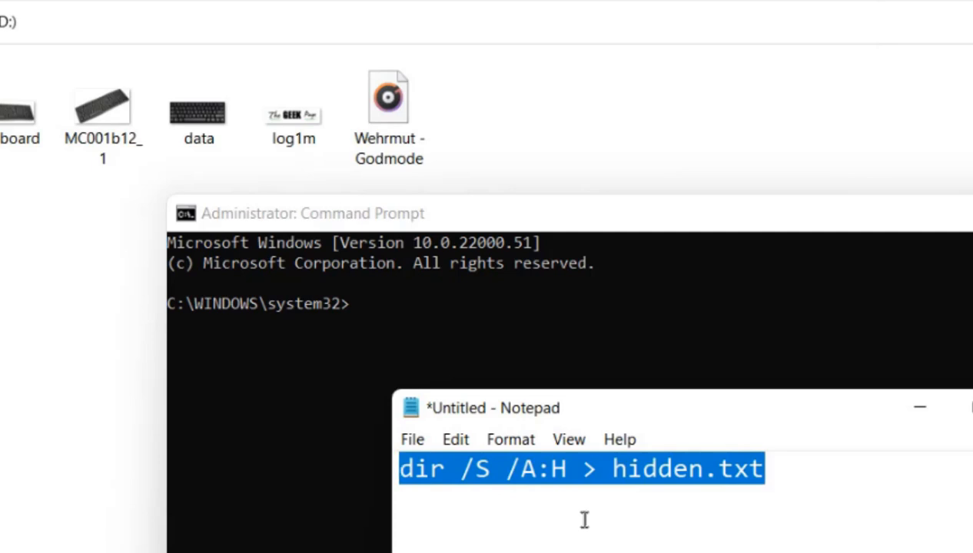
{"action": "left_click", "coordinate": [599, 469]}
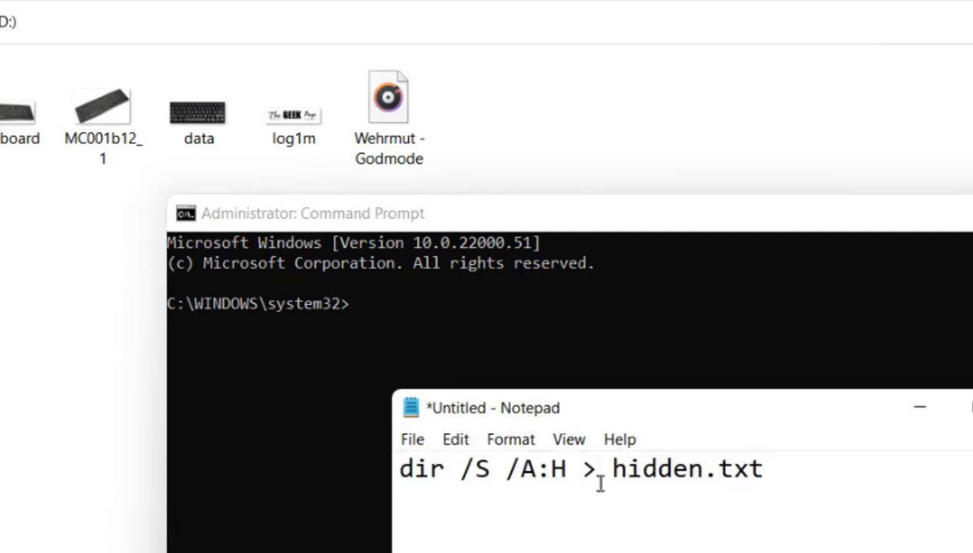
{"action": "left_click_drag", "start_coordinate": [600, 469], "coordinate": [396, 469]}
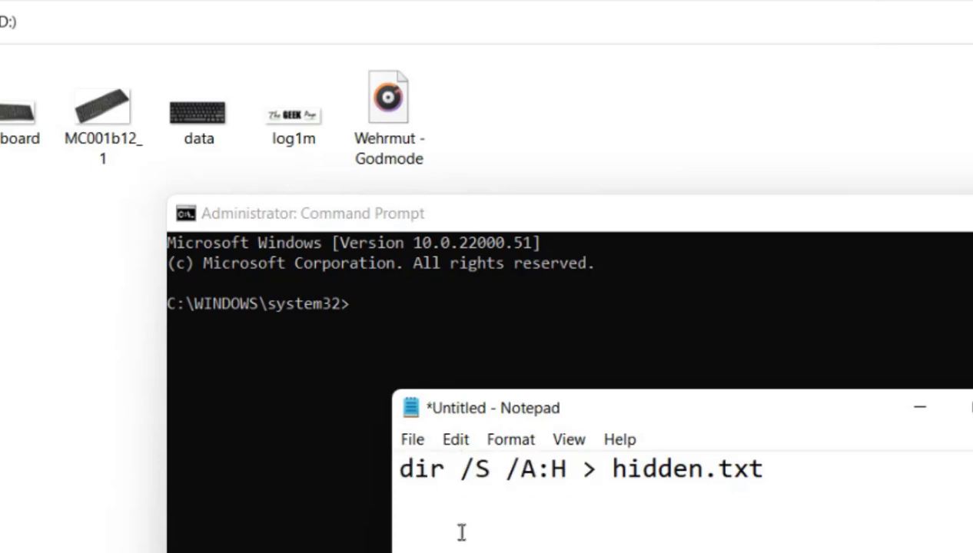
{"action": "double_click", "coordinate": [677, 469]}
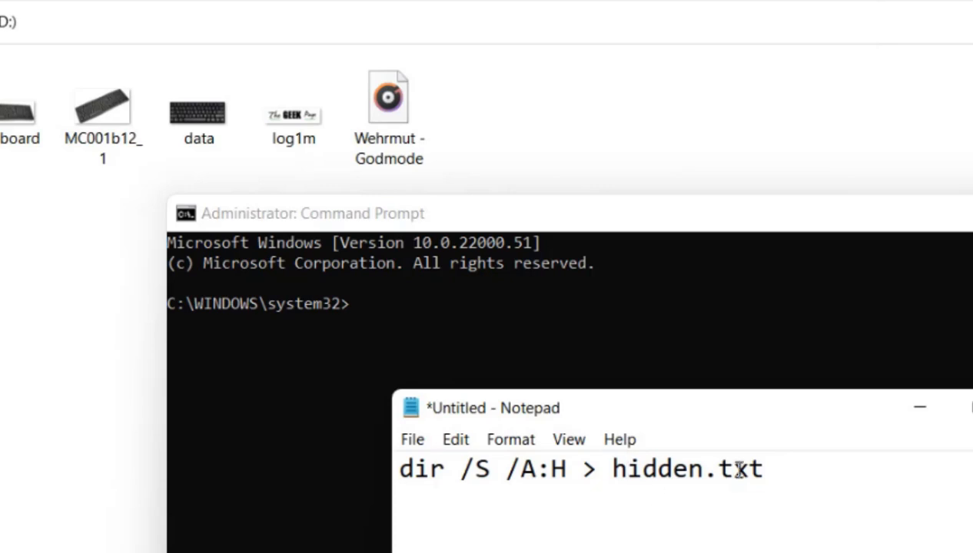
{"action": "left_click", "coordinate": [311, 212]}
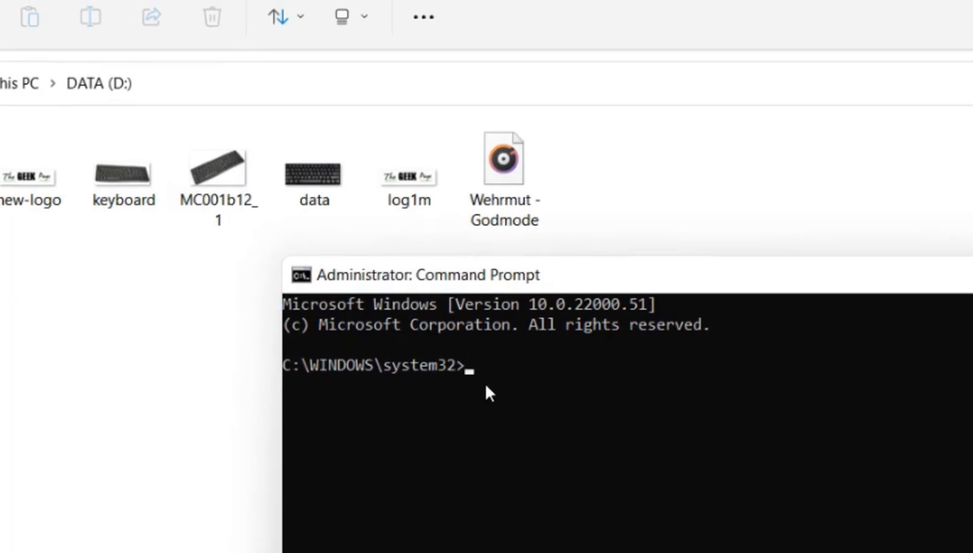
Step: Switch to drive D: and run dir /S /A:H > hidden.txt to save the hidden-files listing
{"action": "type", "text": "D"}
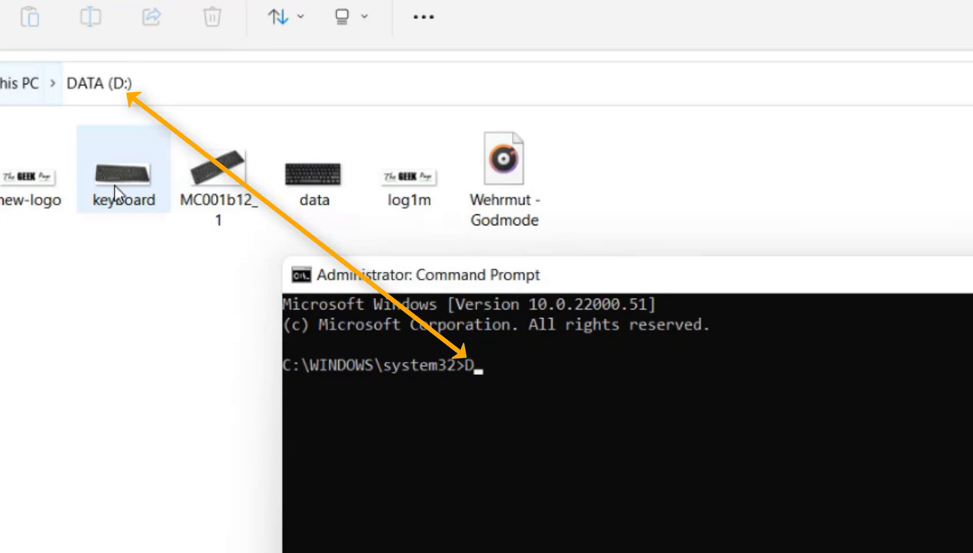
{"action": "type", "text": ":"}
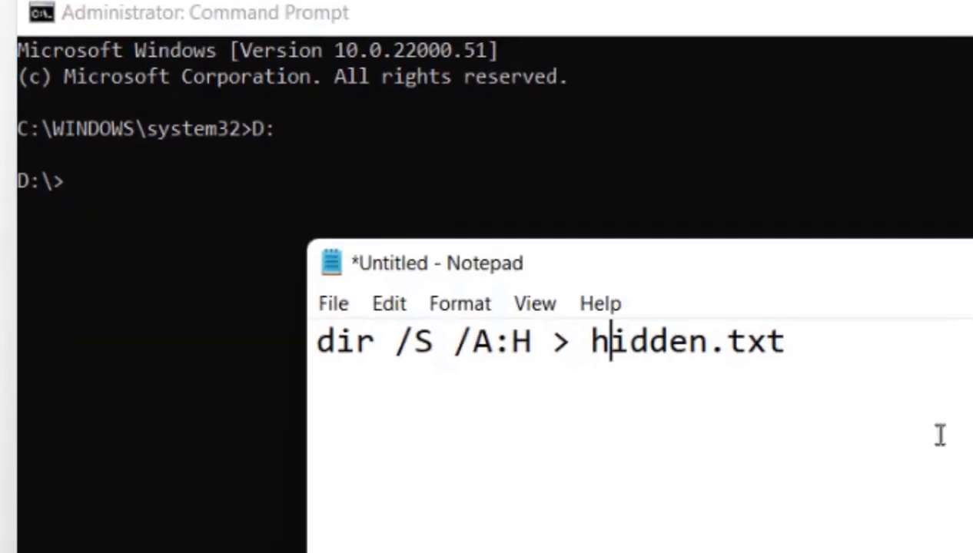
{"action": "right_click", "coordinate": [538, 342]}
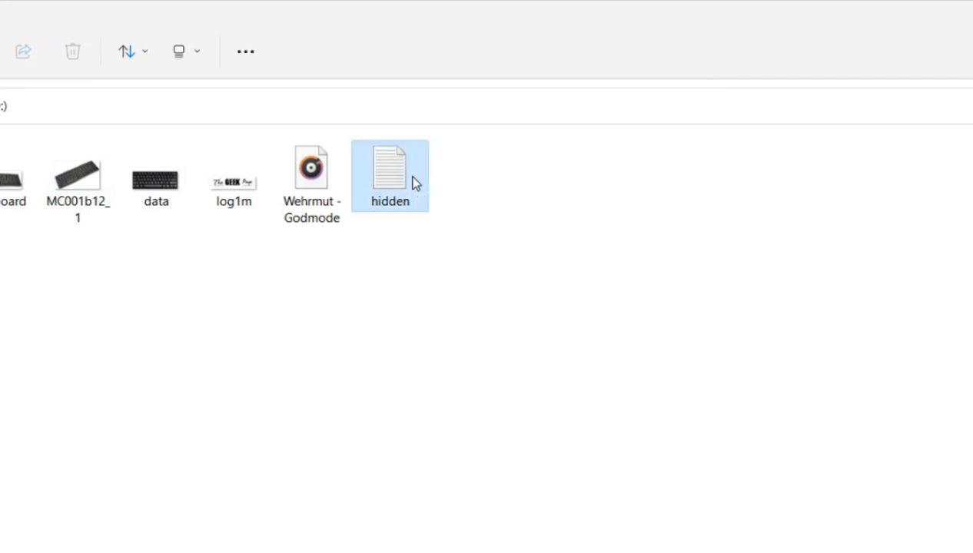
Step: View hidden.txt in Notepad, highlighting the Folder.jpg and logo-transparent.png entries
{"action": "double_click", "coordinate": [391, 176]}
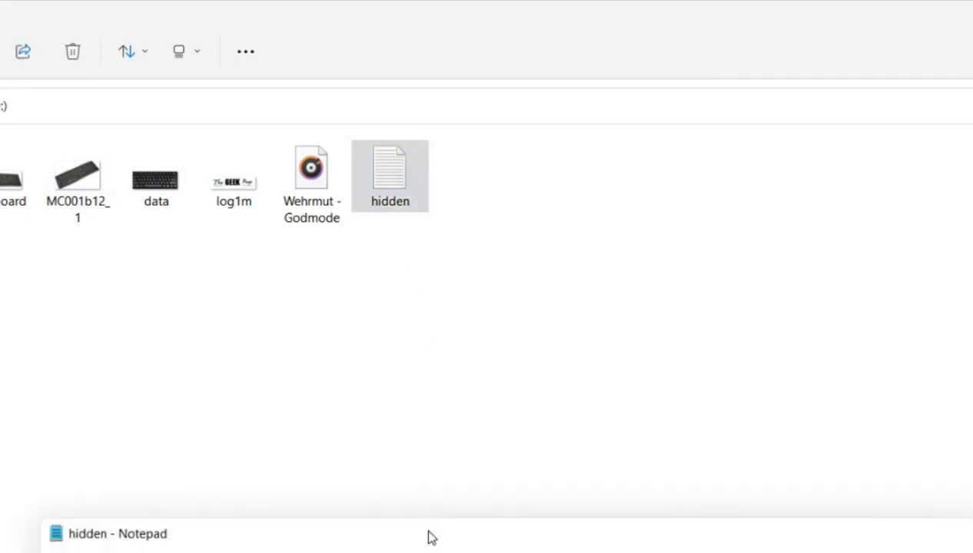
{"action": "left_click", "coordinate": [117, 533]}
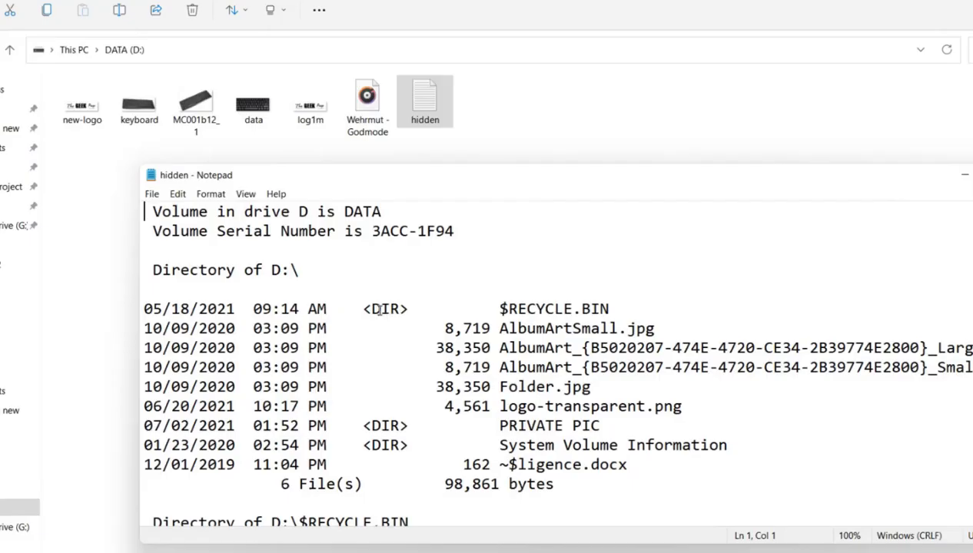
{"action": "double_click", "coordinate": [384, 426]}
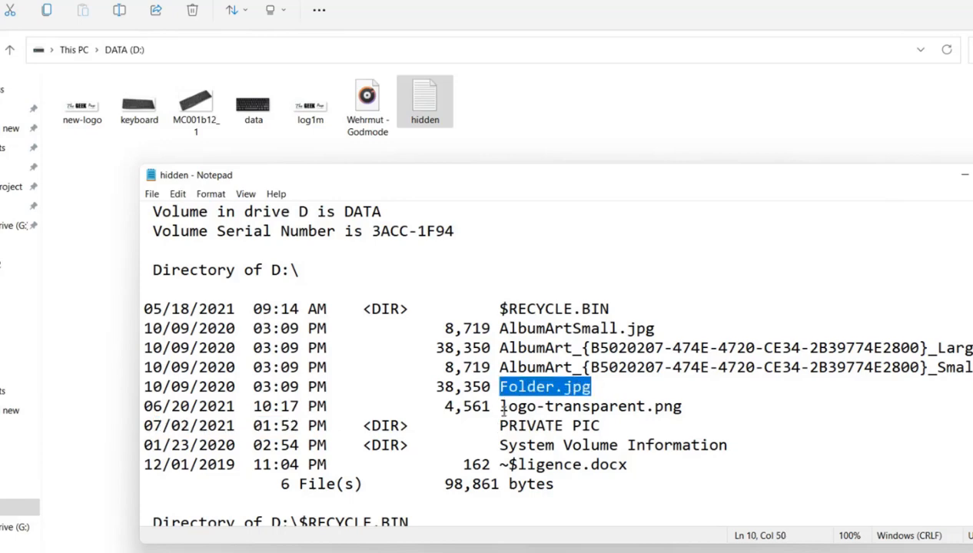
{"action": "left_click", "coordinate": [590, 405]}
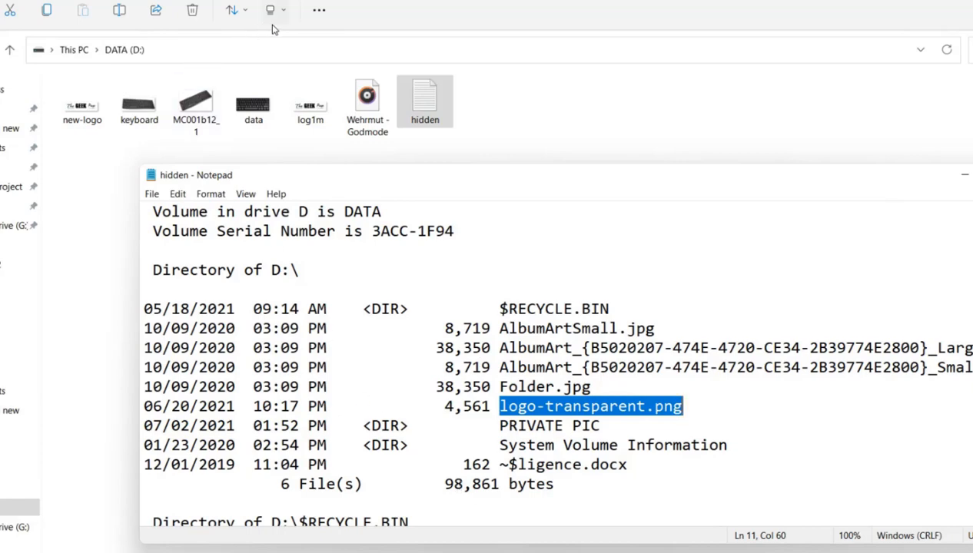
Step: Enable Hidden items under View > Show so logo-transparent and PRIVATE PIC appear on D:
{"action": "left_click", "coordinate": [269, 10]}
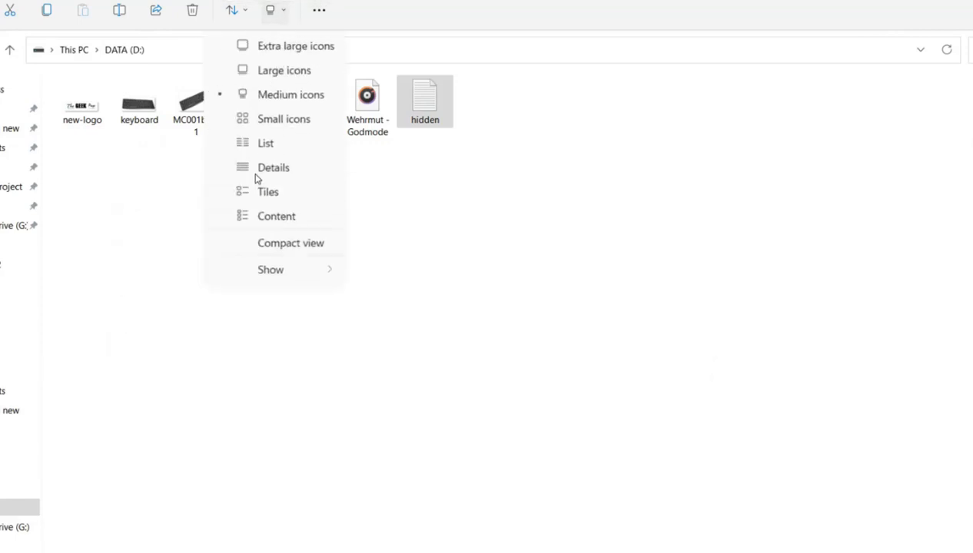
{"action": "left_click", "coordinate": [270, 269]}
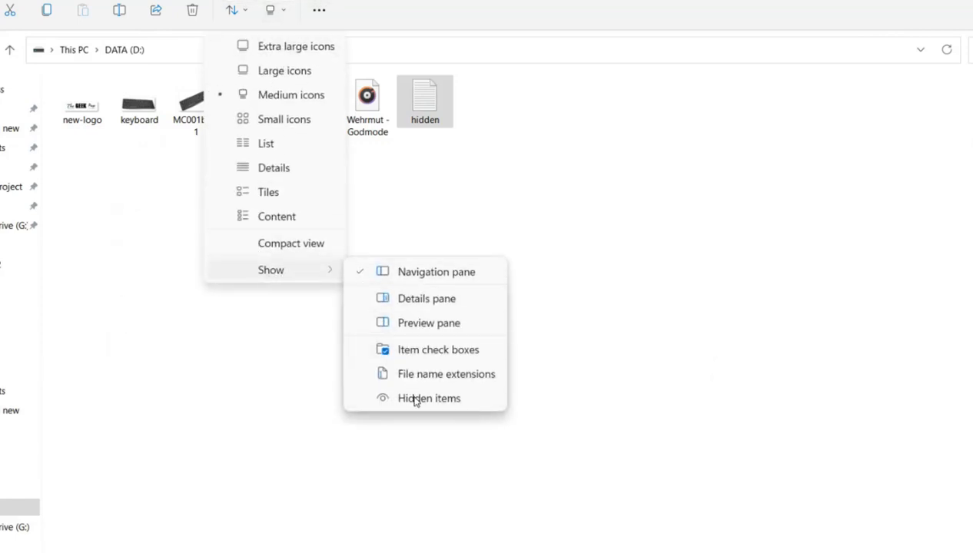
{"action": "left_click", "coordinate": [428, 398]}
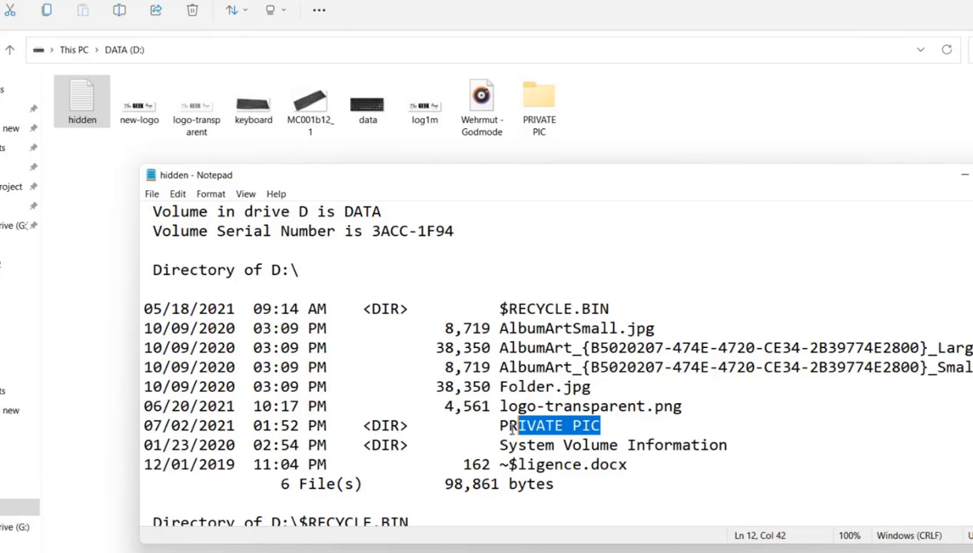
Step: Browse into the hidden PRIVATE PIC folder, return to DATA (D:) and select logo-transparent
{"action": "left_click", "coordinate": [501, 406]}
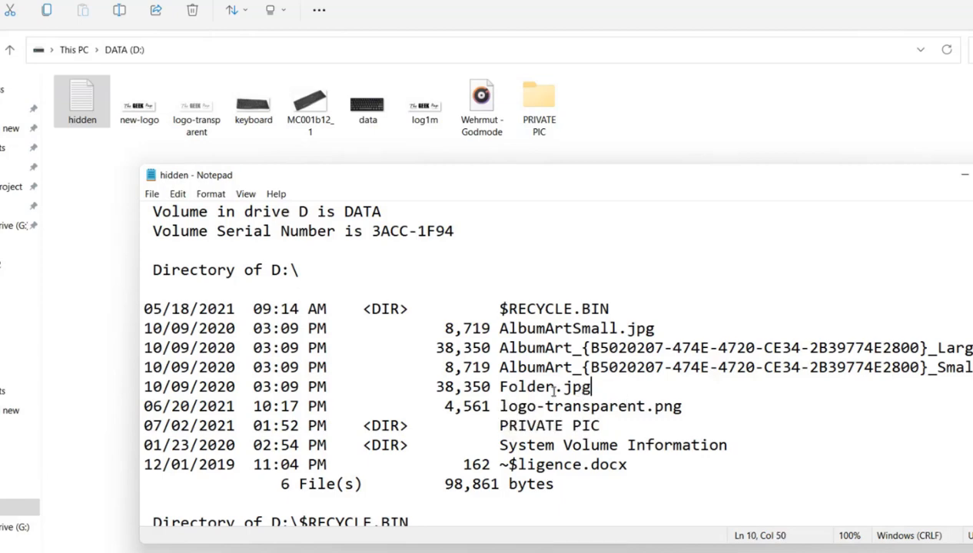
{"action": "double_click", "coordinate": [538, 99]}
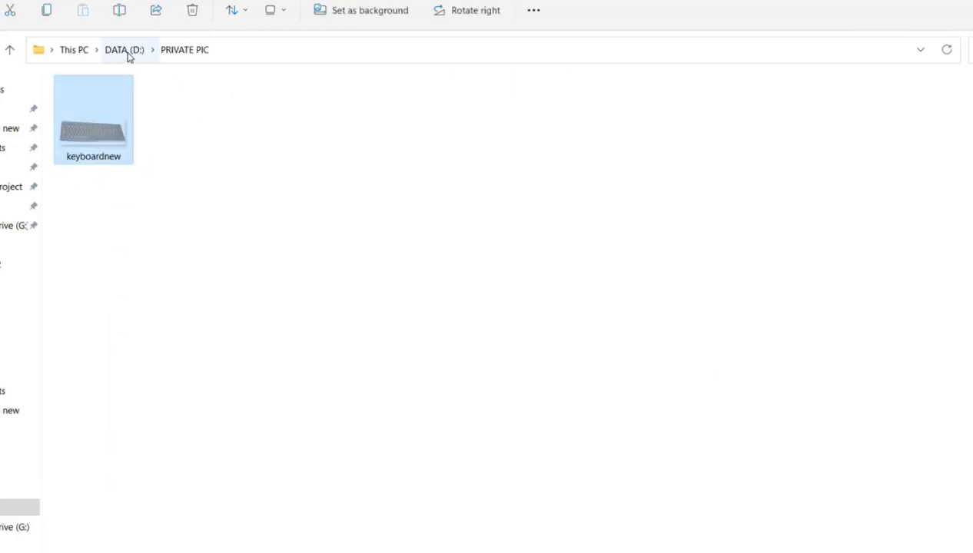
{"action": "left_click", "coordinate": [123, 49]}
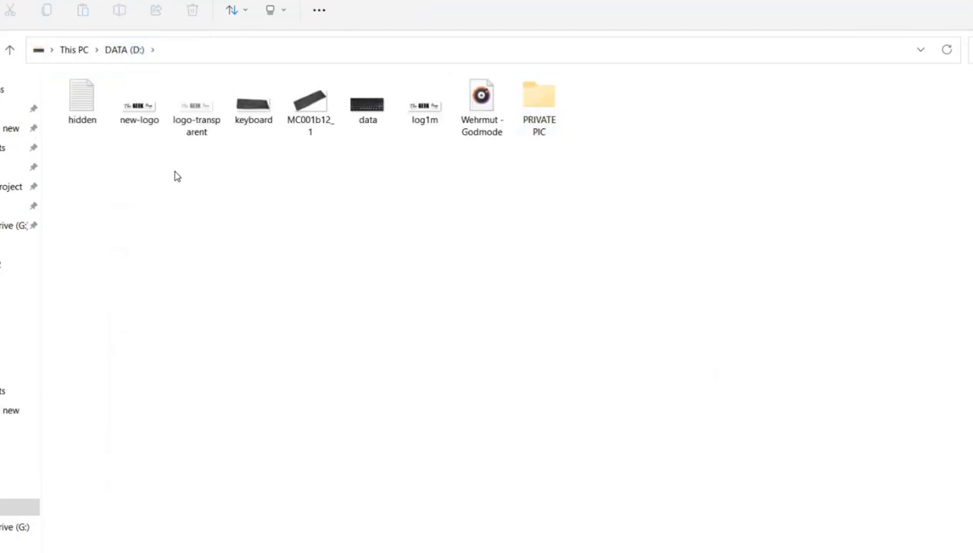
{"action": "left_click", "coordinate": [197, 107]}
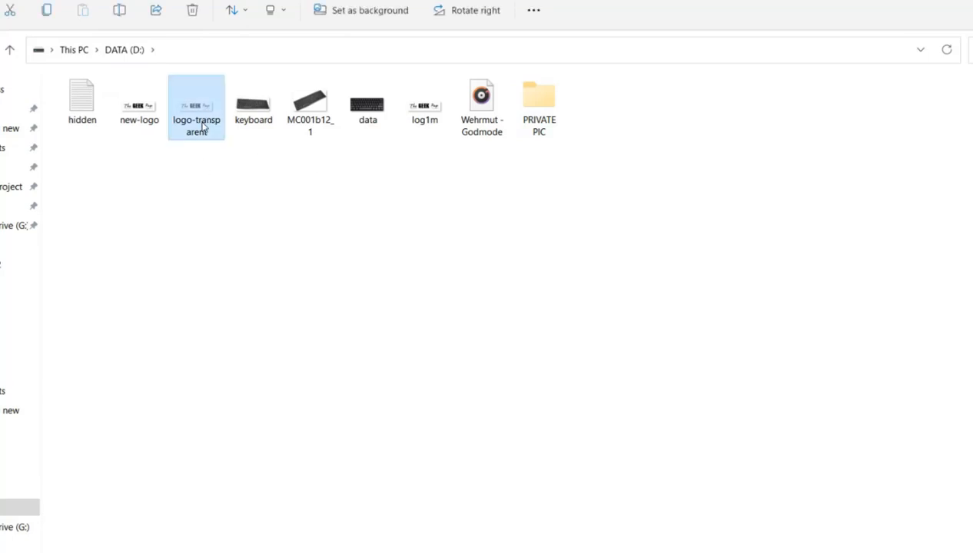